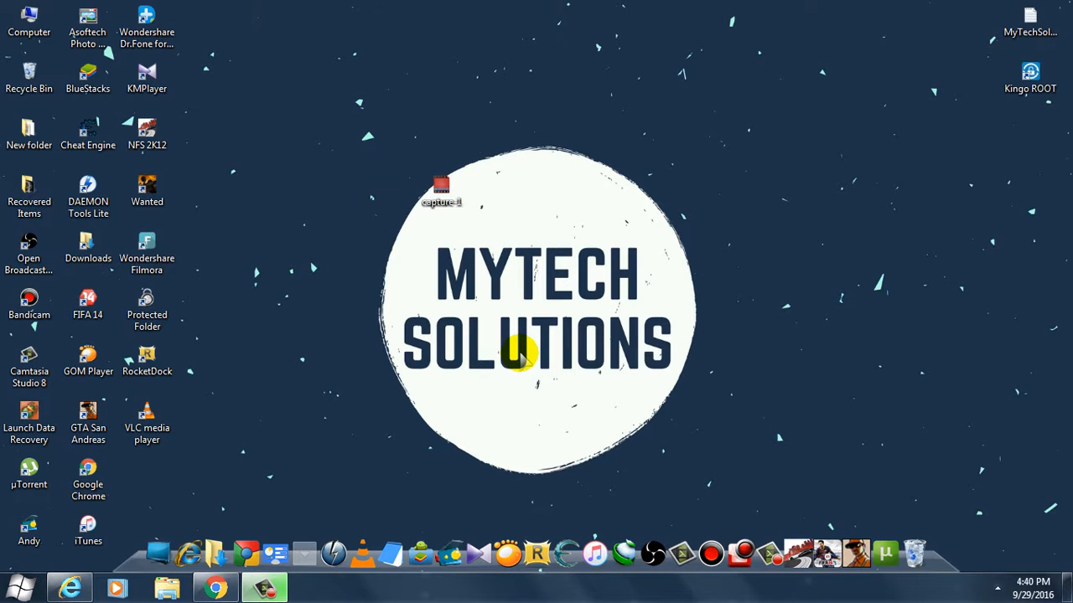
Check capture-1.camrec's properties, then import it into the new project's Clip Bin
right_click(439, 187)
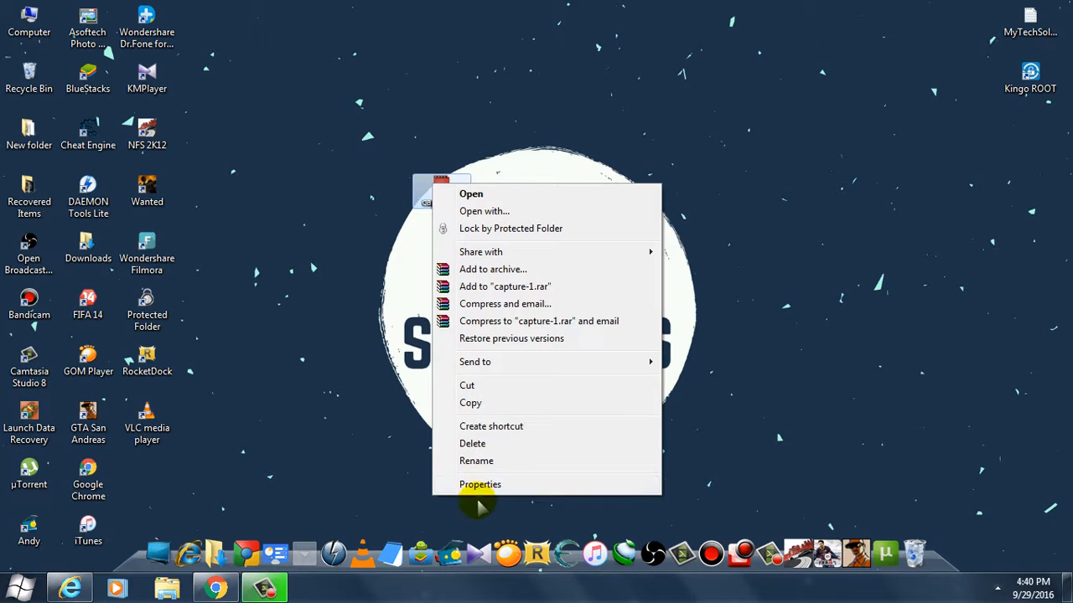
click(479, 484)
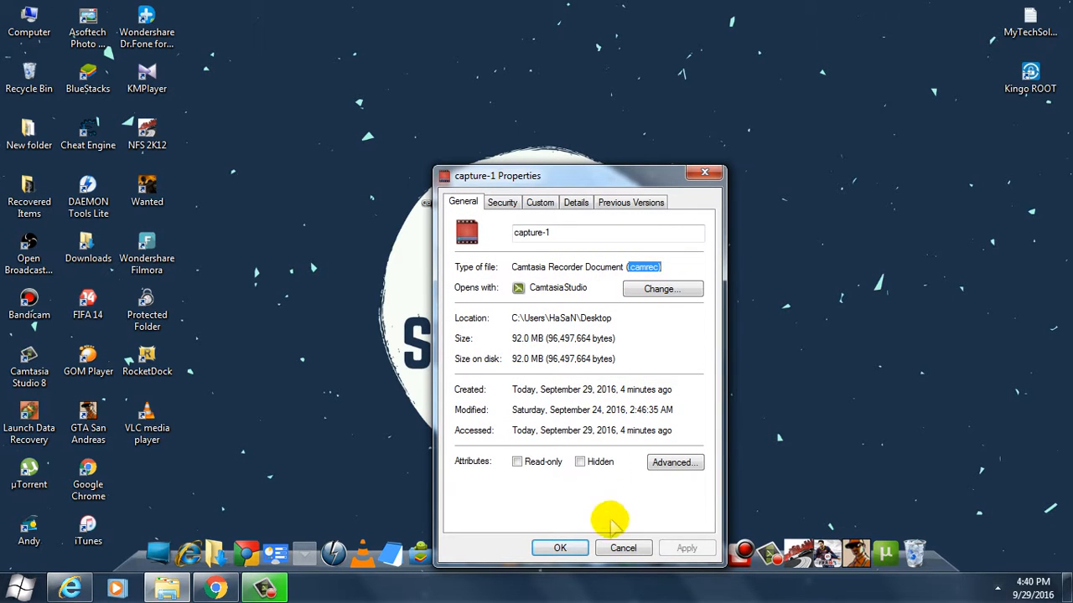
click(624, 548)
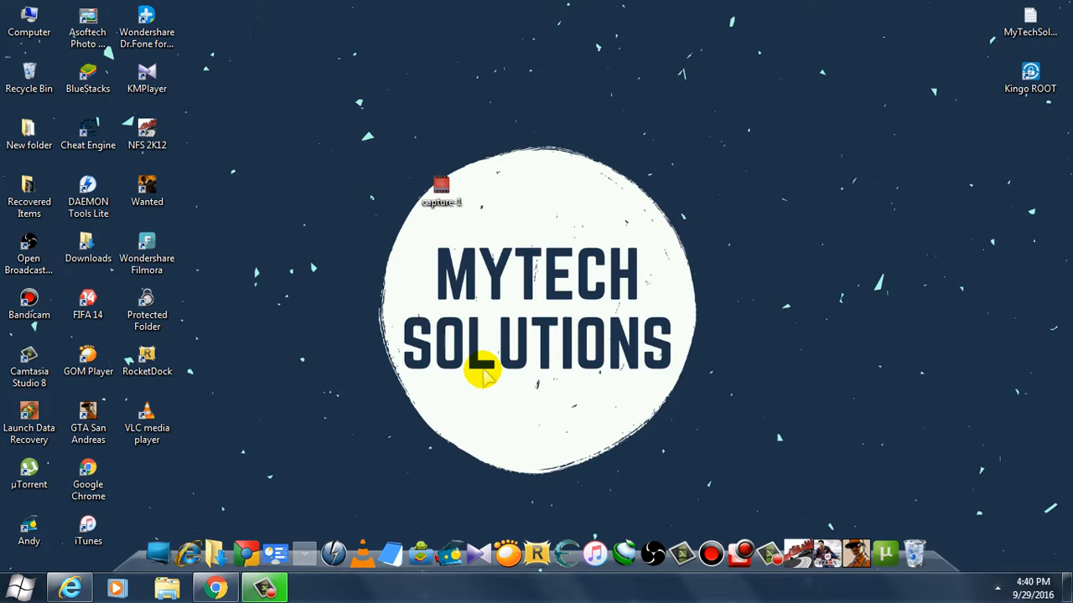
mouse_move(470, 322)
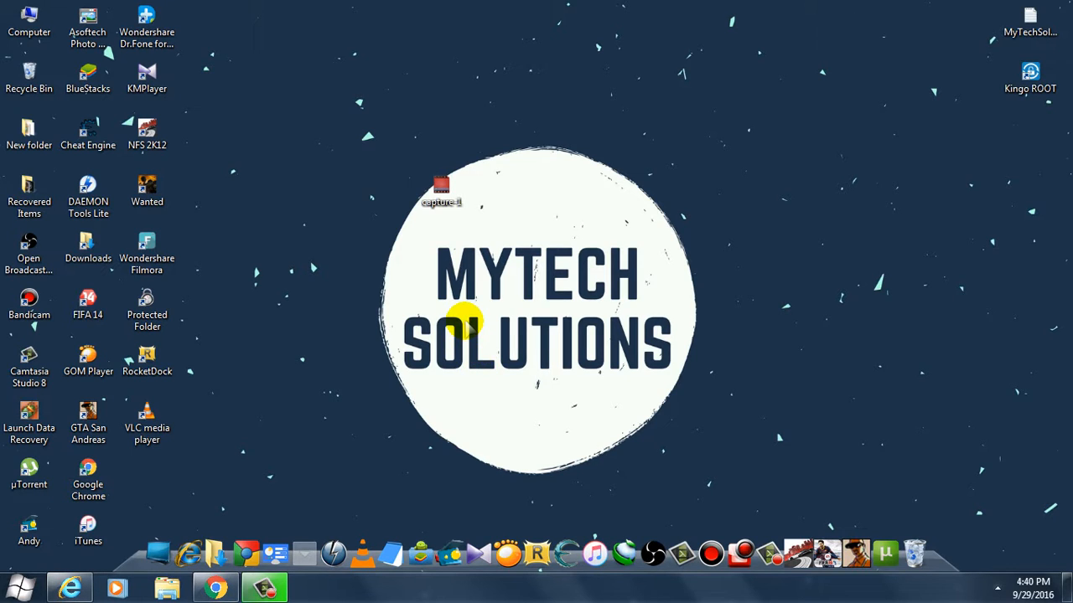
mouse_move(245, 334)
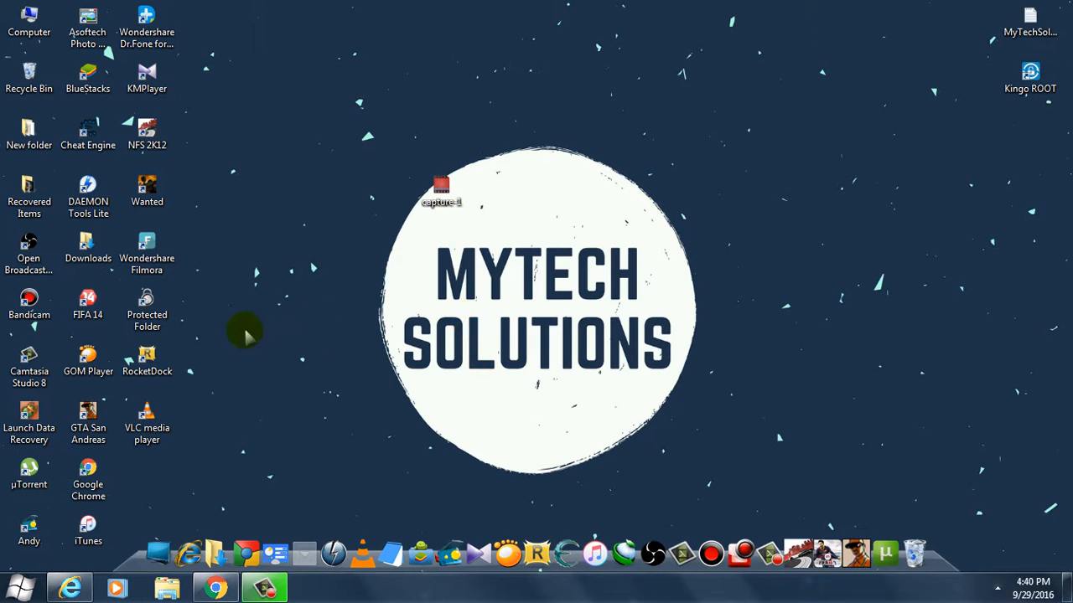
mouse_move(193, 402)
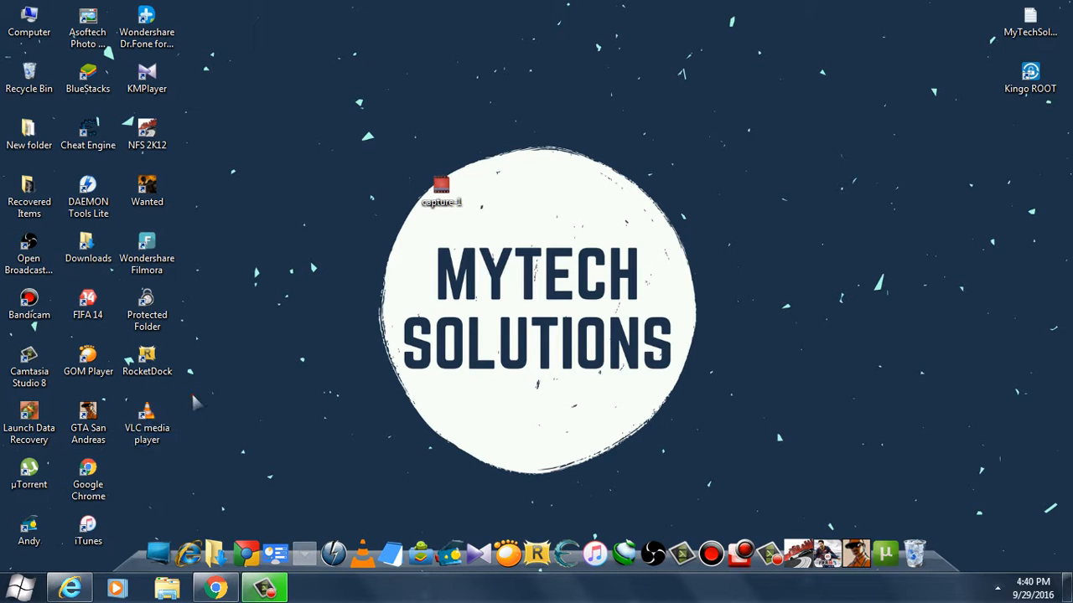
mouse_move(399, 444)
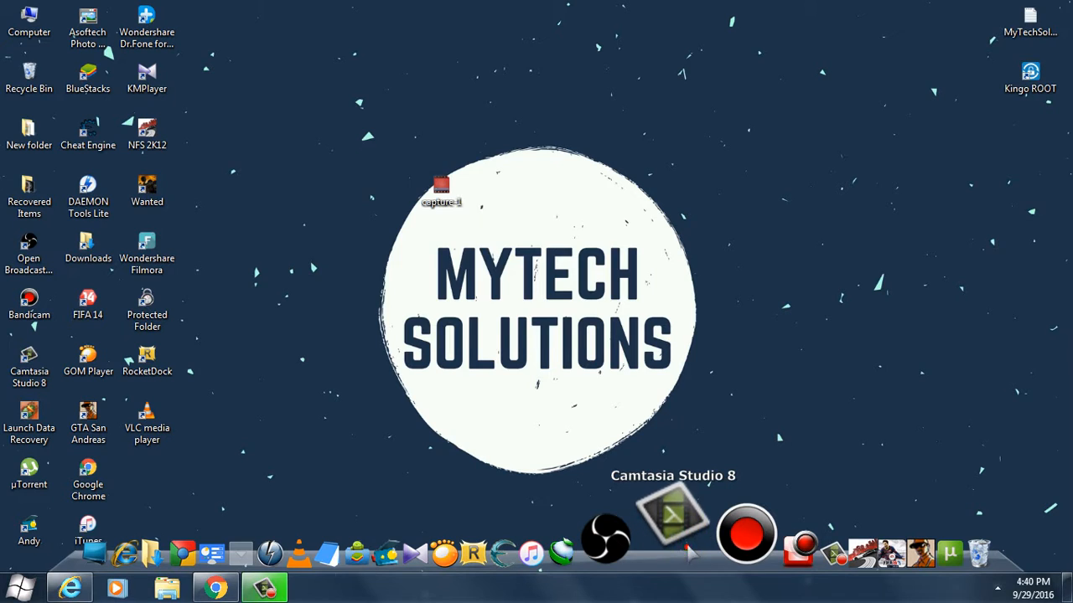
mouse_move(489, 426)
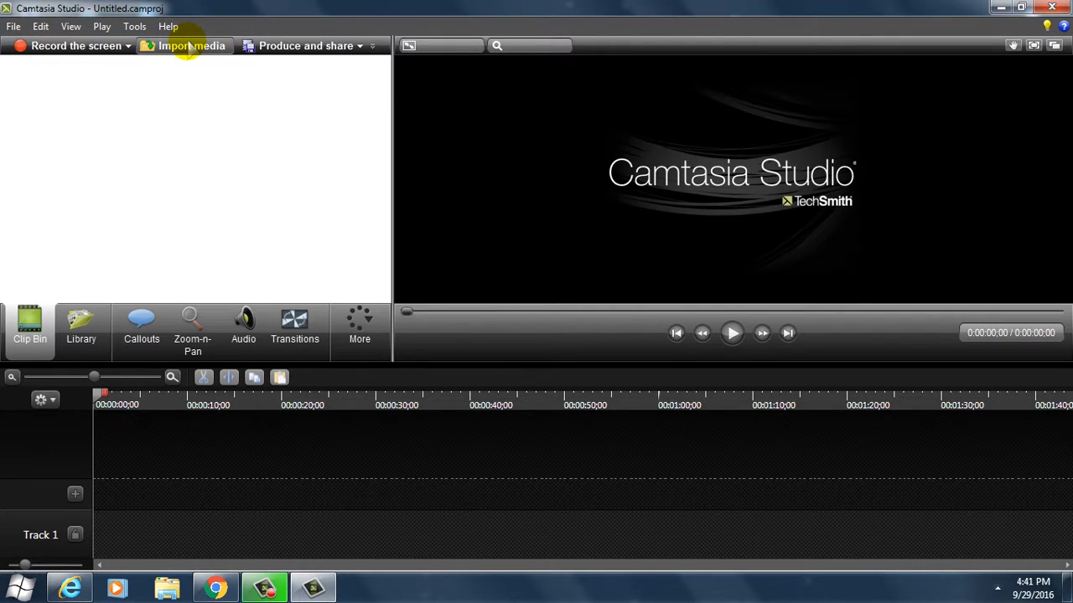
click(191, 45)
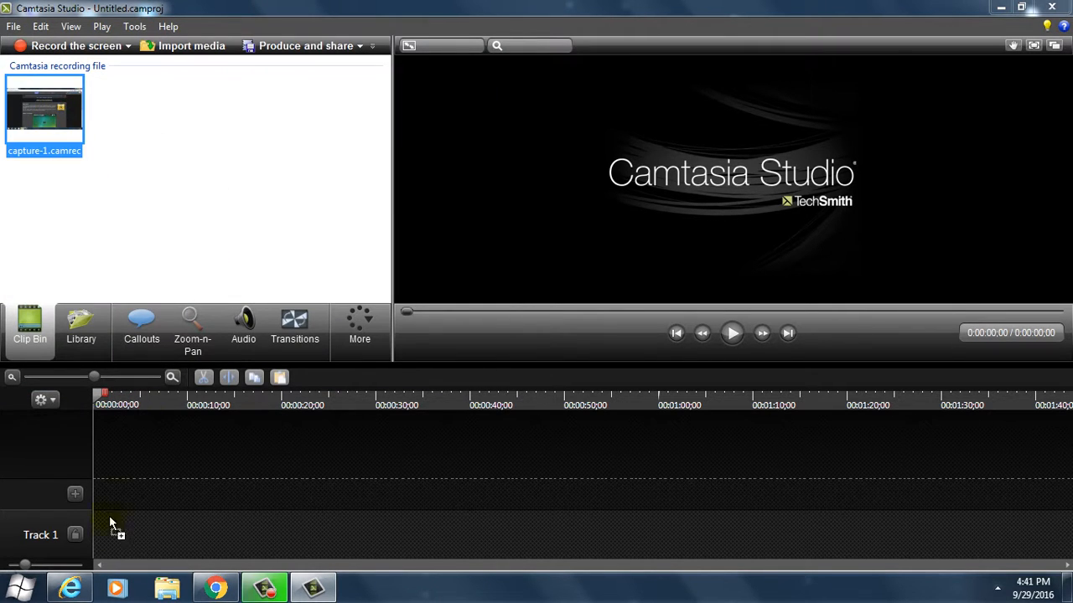
mouse_move(93, 478)
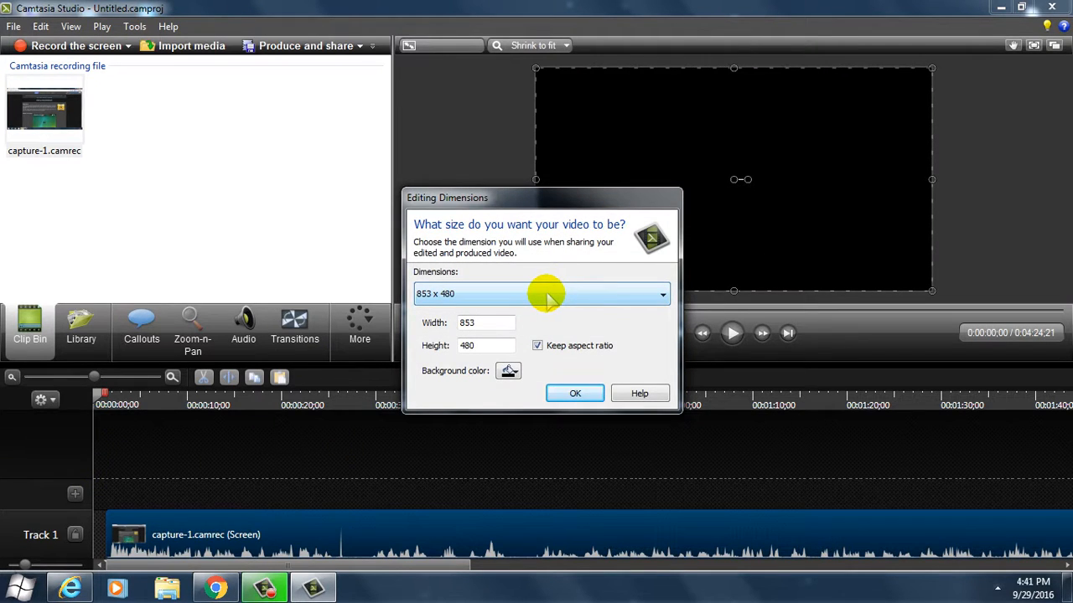
Choose the 1366 x 768 Recording Dimensions preset as the project's editing dimensions
click(661, 293)
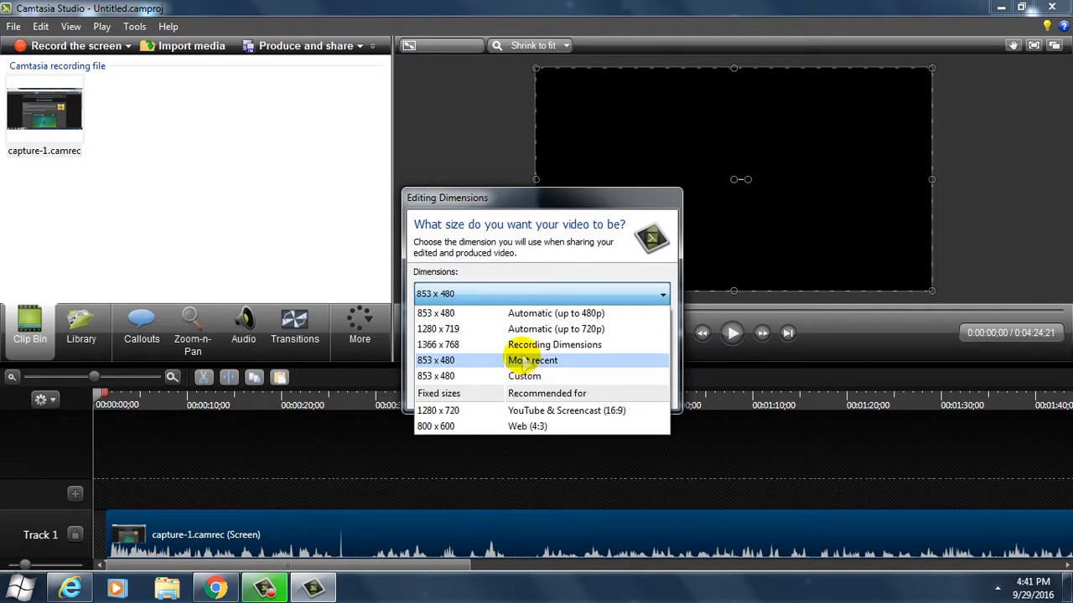
mouse_move(553, 346)
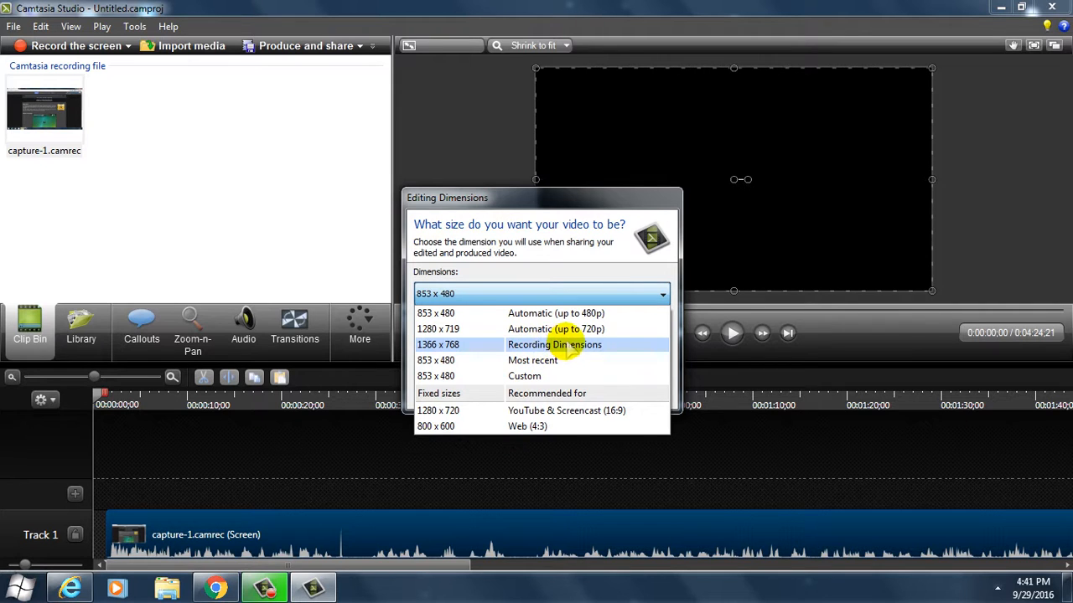
click(437, 345)
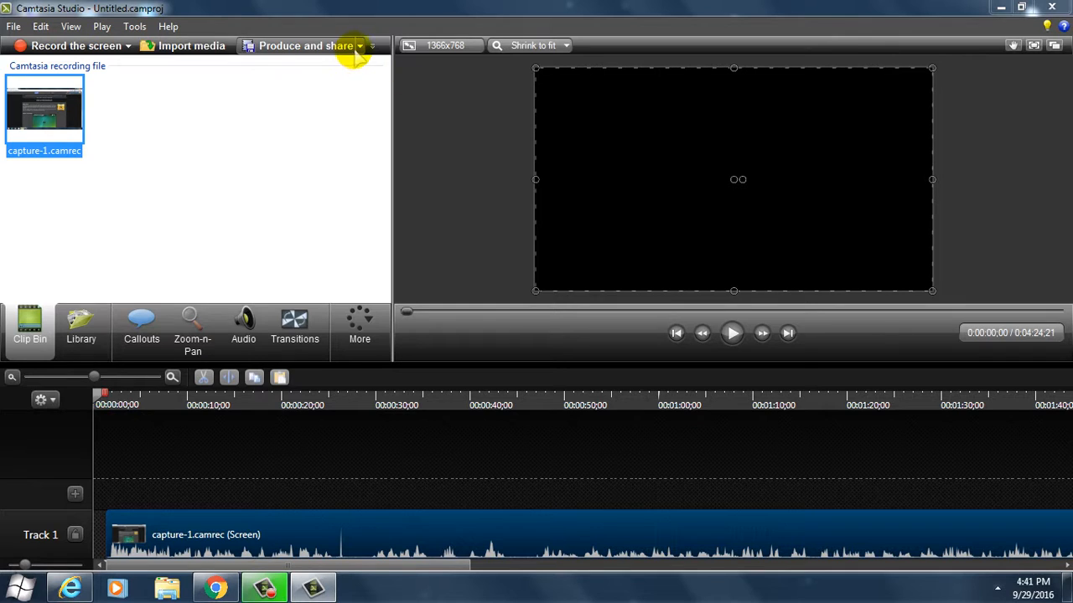
Launch the Production Wizard and select the MP4 only (up to 720p) preset
click(369, 45)
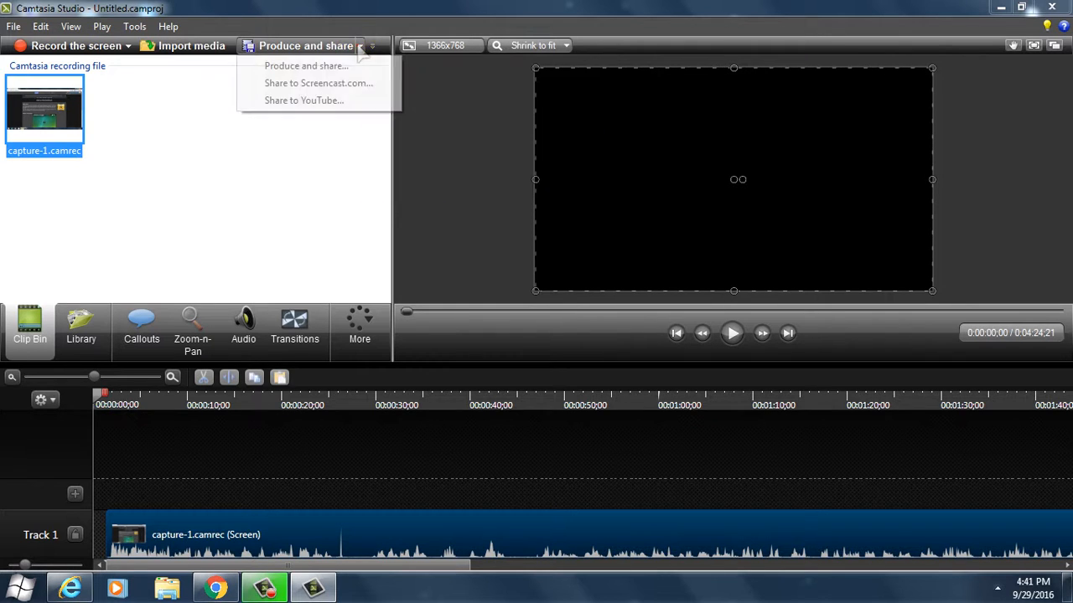
click(359, 67)
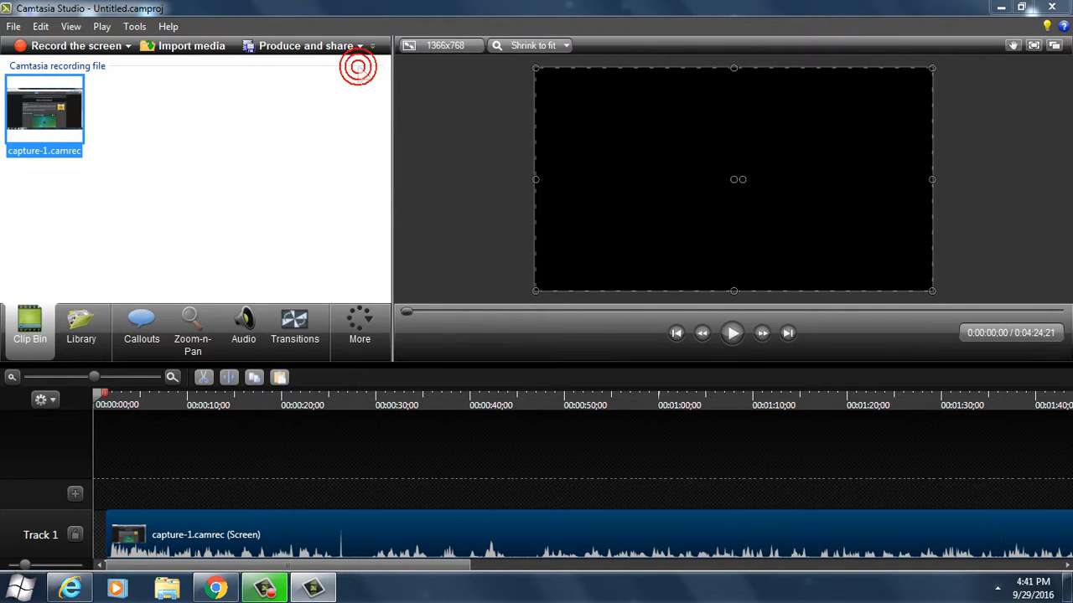
click(305, 45)
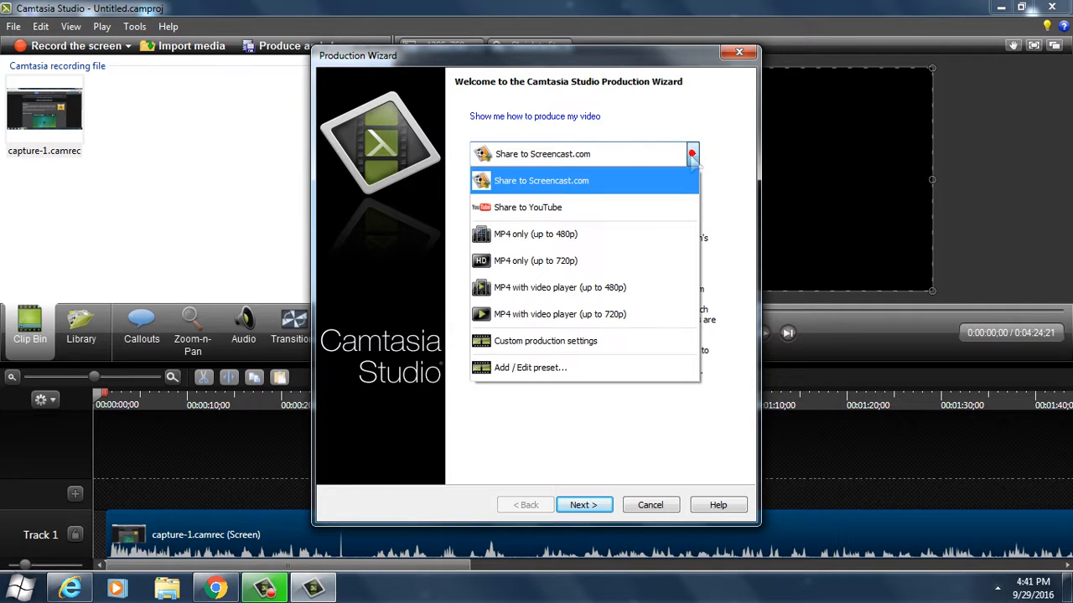
mouse_move(560, 289)
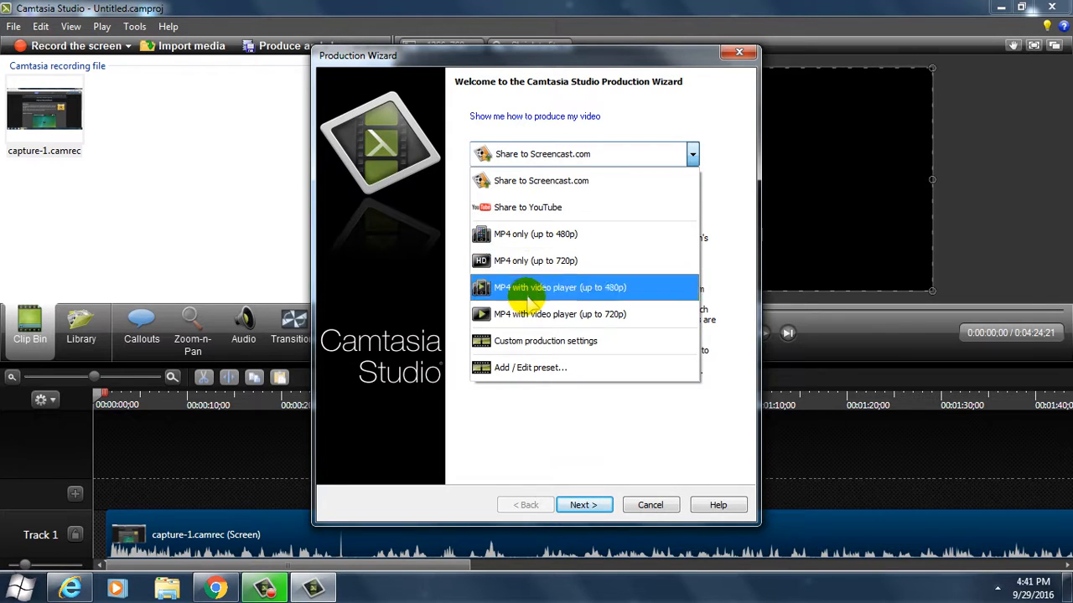
mouse_move(528, 340)
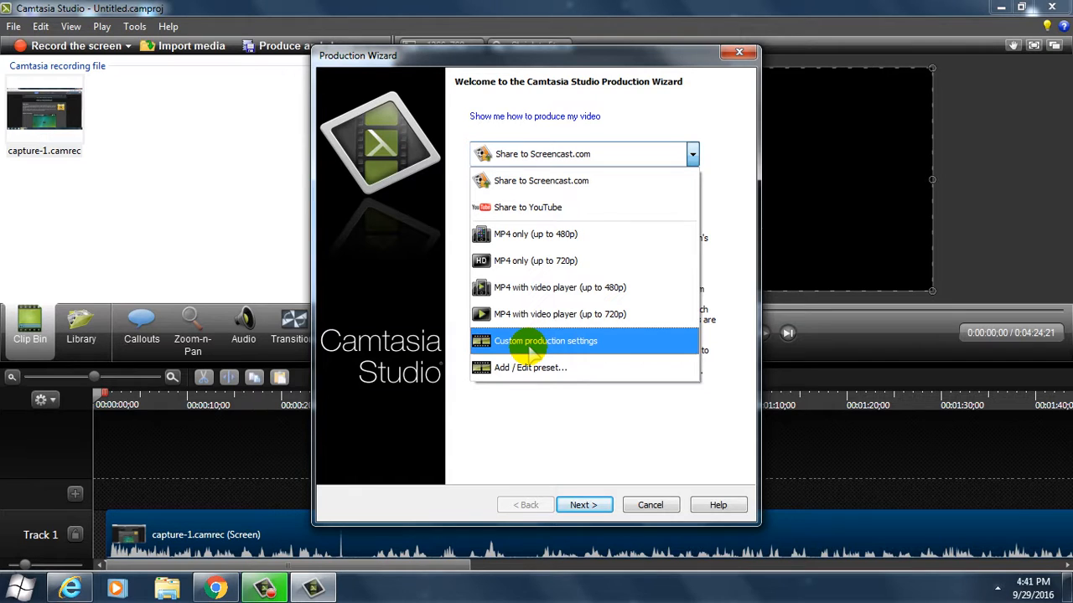
mouse_move(537, 261)
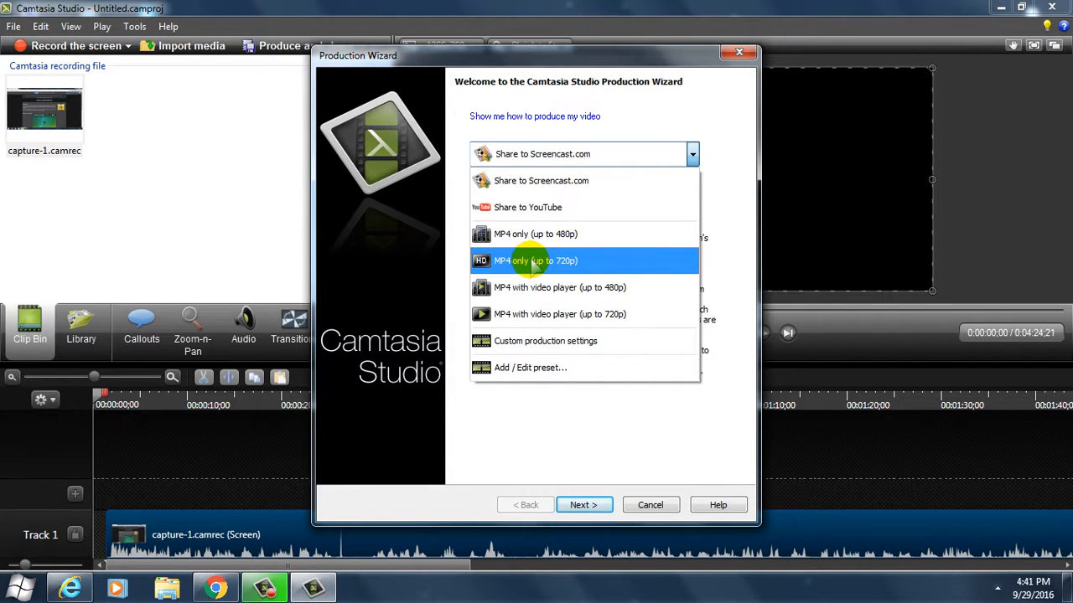
click(536, 262)
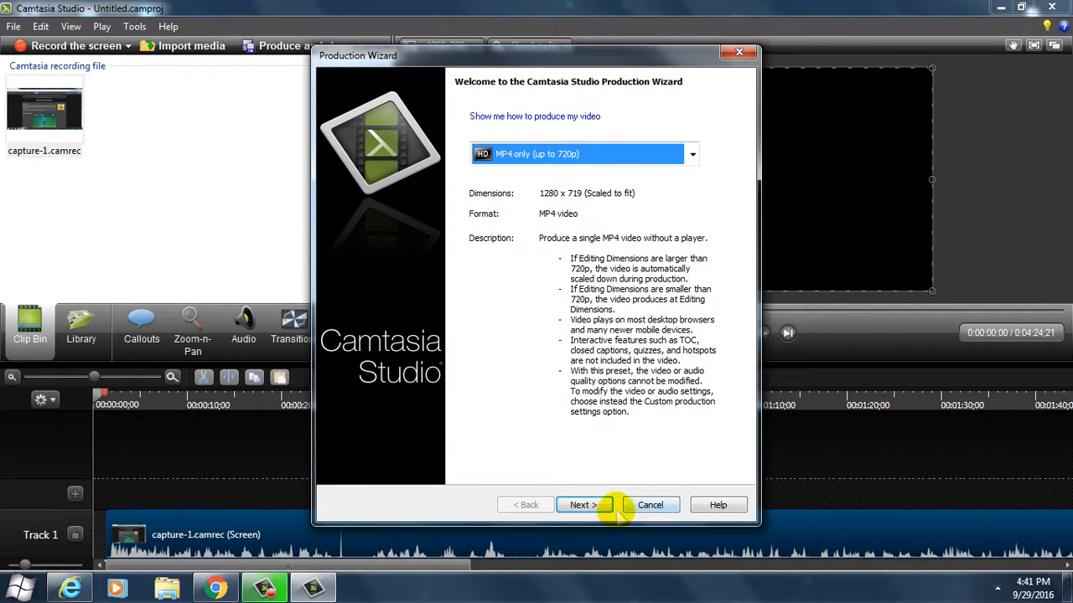
Keep MPEG-4 file type, set the Desktop as output location and render Untitled.mp4
click(580, 504)
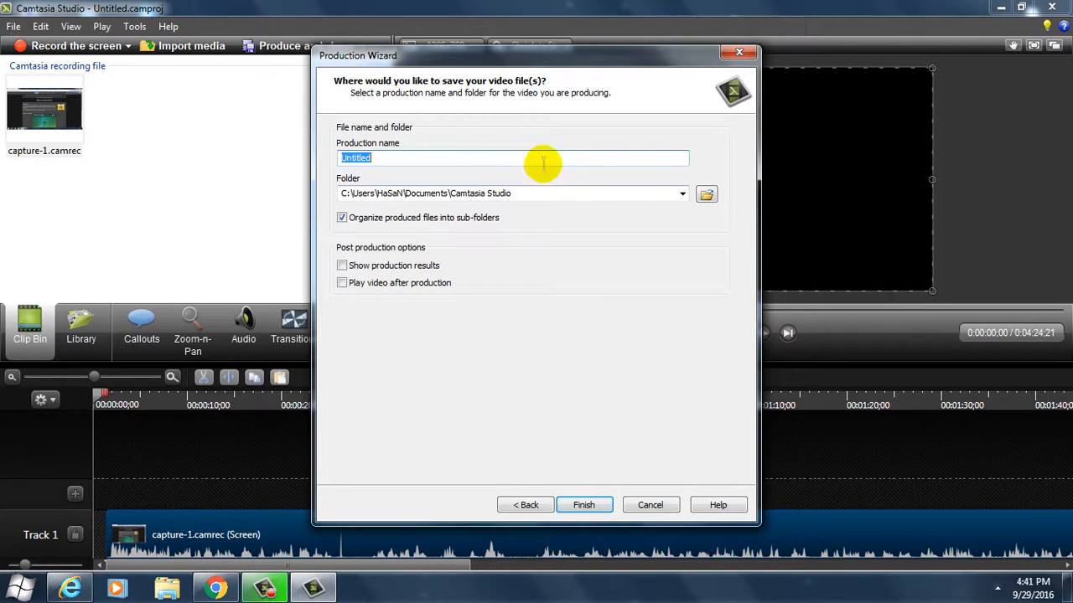
click(706, 194)
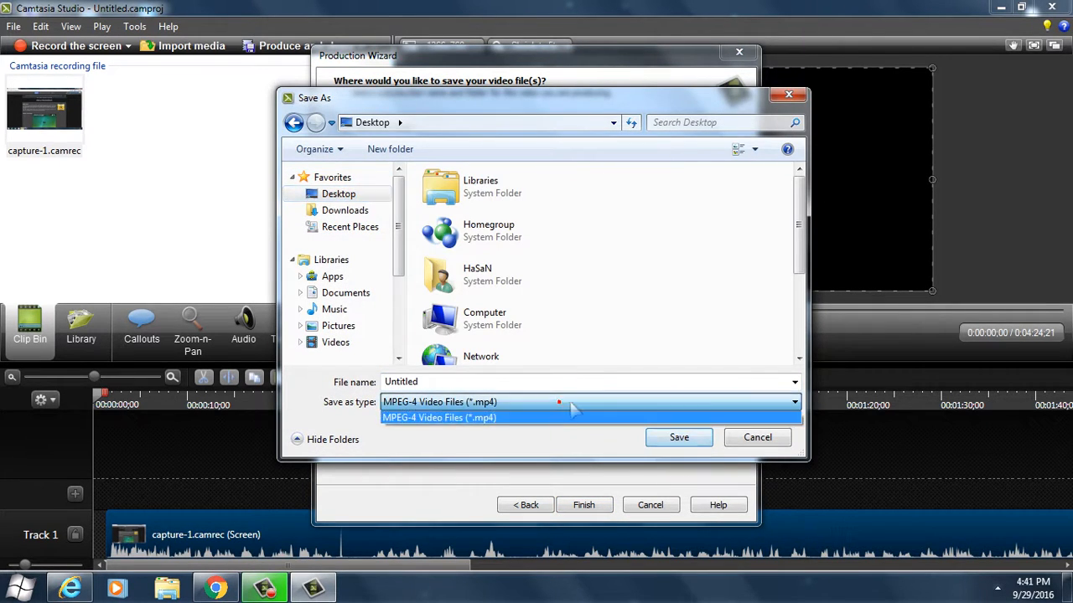
click(440, 417)
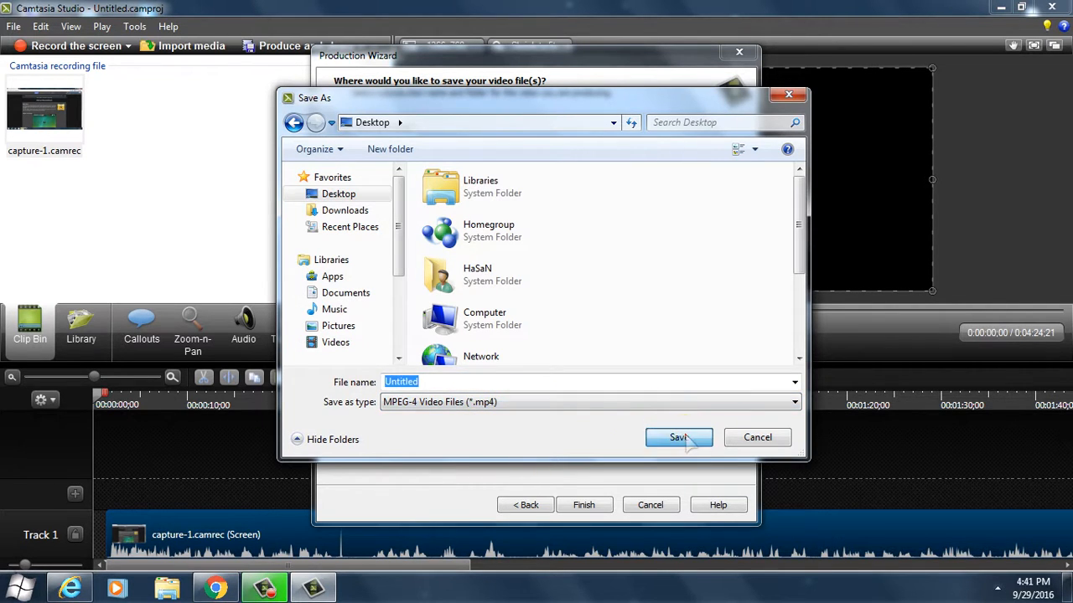
click(677, 435)
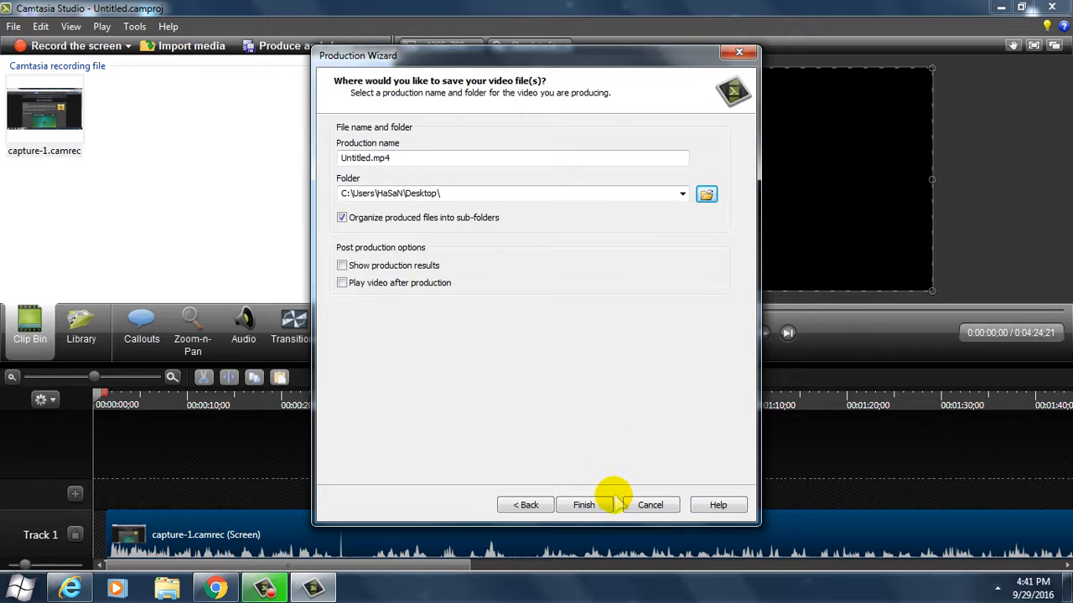
click(584, 505)
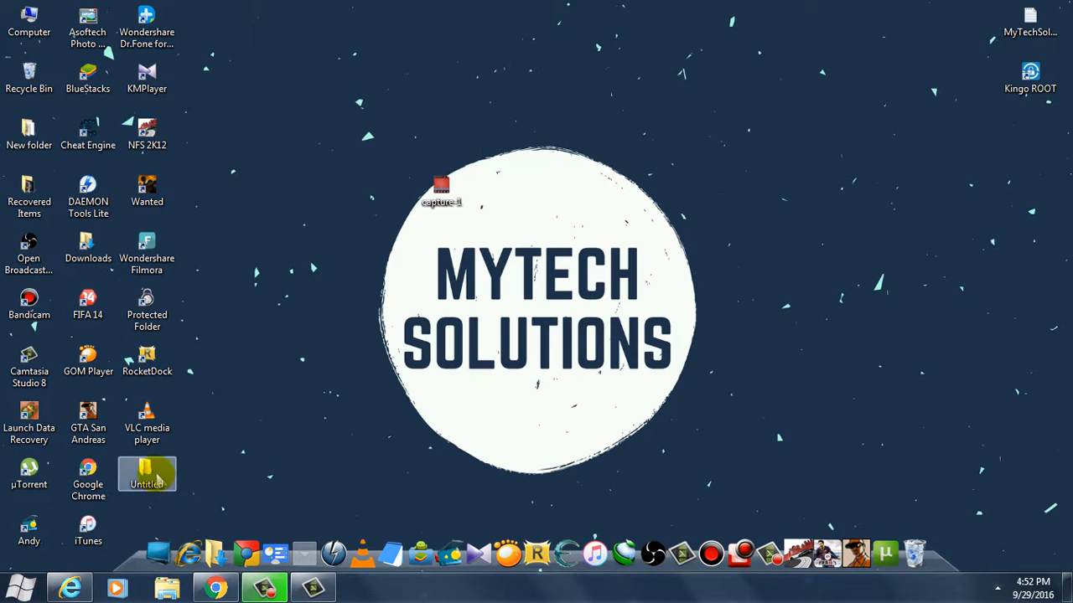
double_click(148, 473)
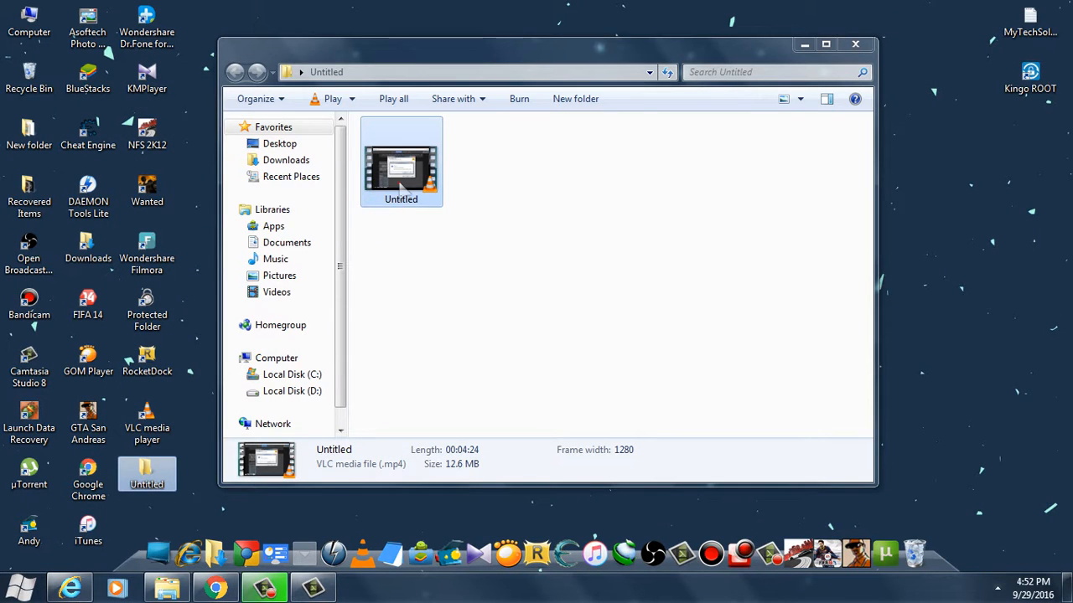
right_click(400, 165)
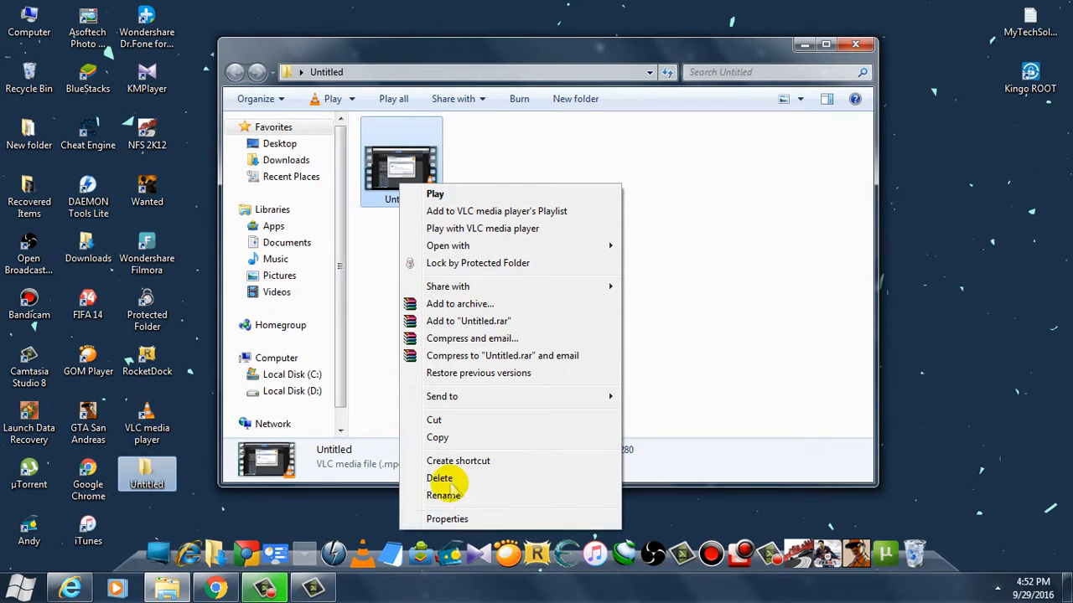
click(446, 520)
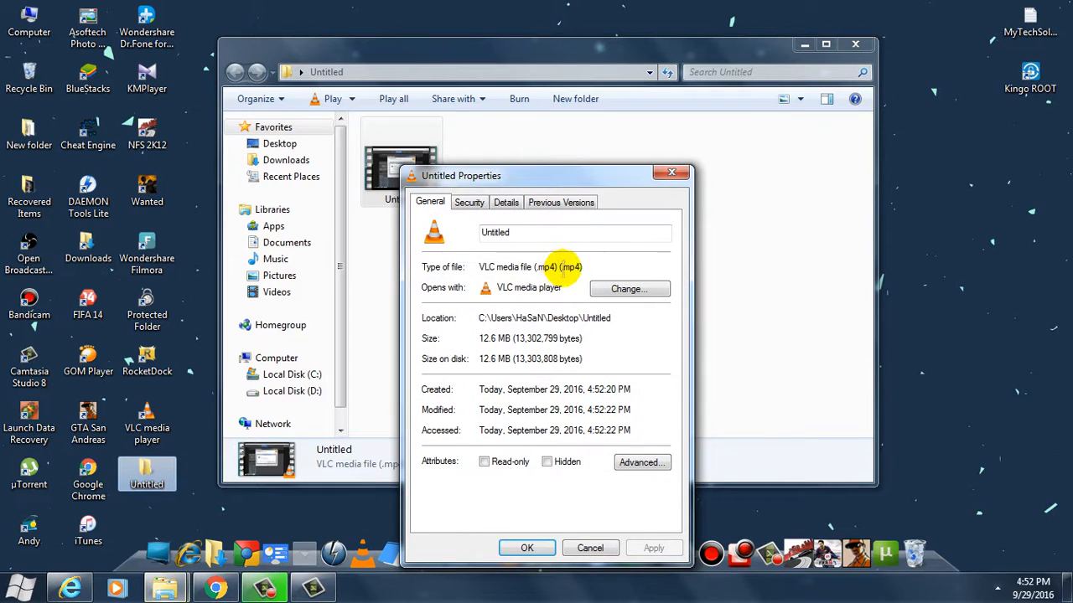
mouse_move(573, 511)
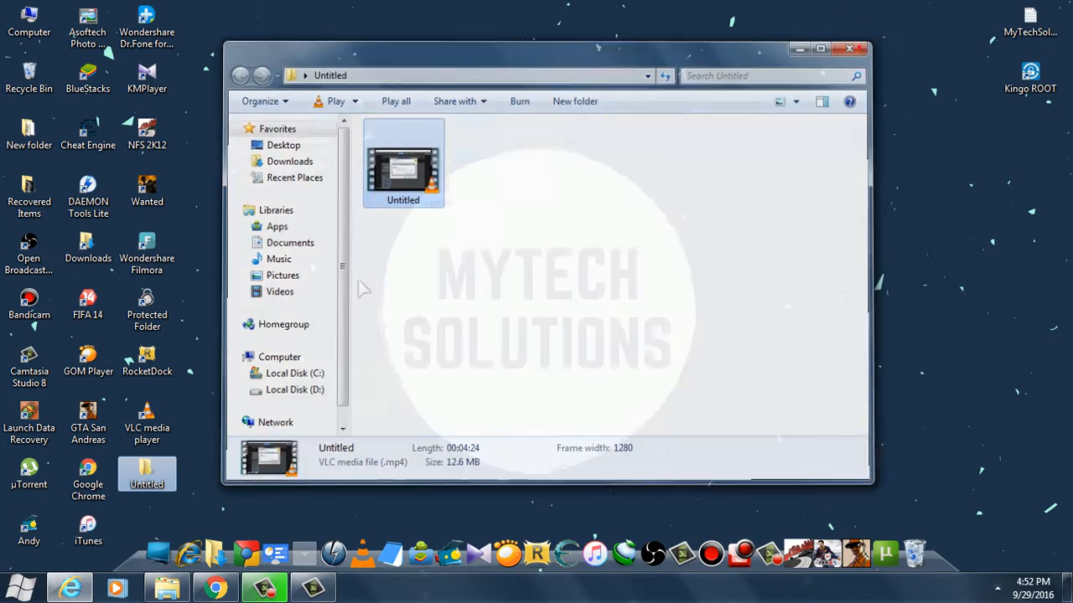
click(848, 47)
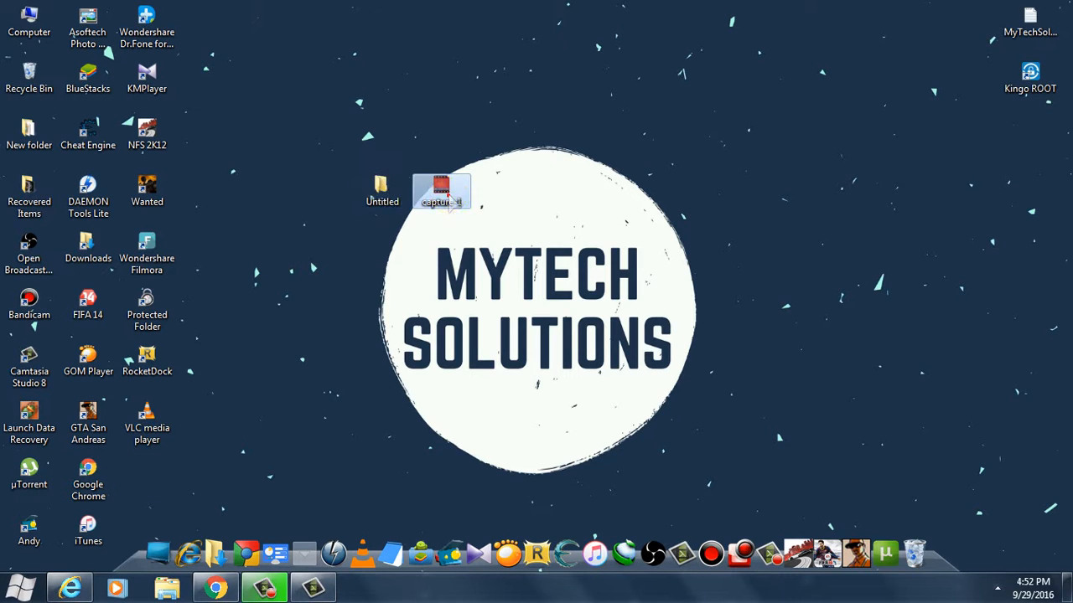